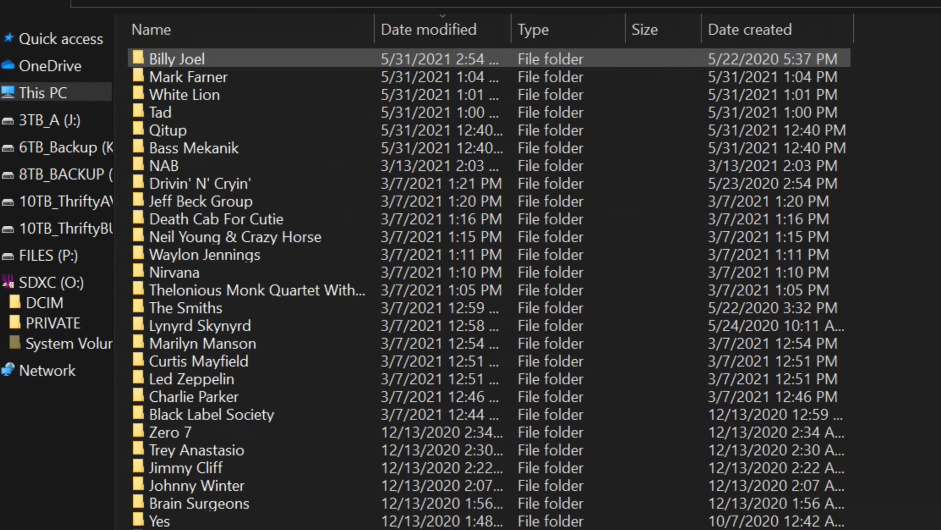
Open the Billy Joel folder and review the properties of 01-Travelin' Prayer.mp3
double_click(176, 58)
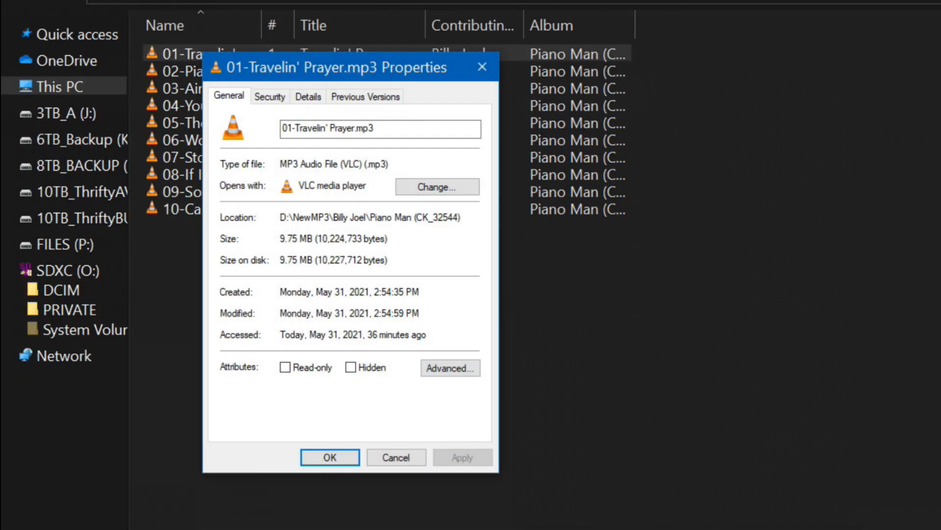
click(307, 96)
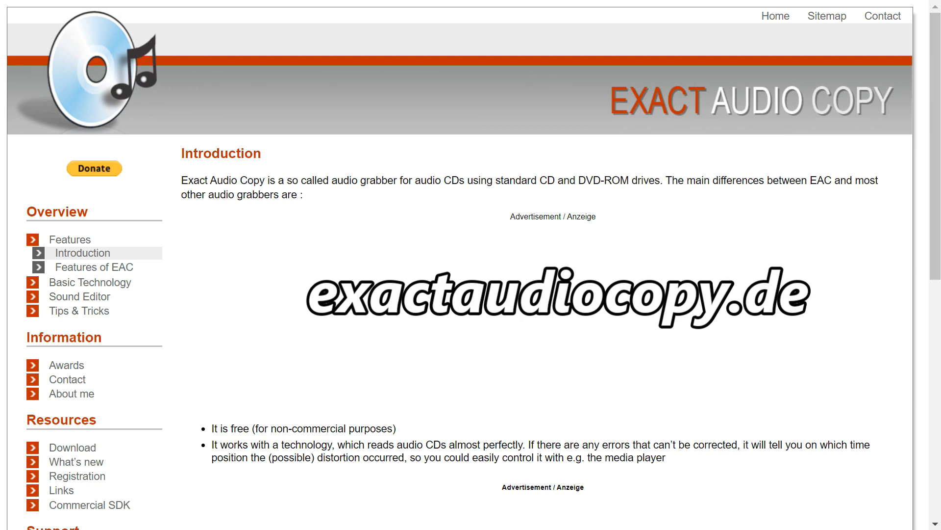
Read the EAC Introduction page, then download the Windows Installer from FossHub
scroll(down, 3)
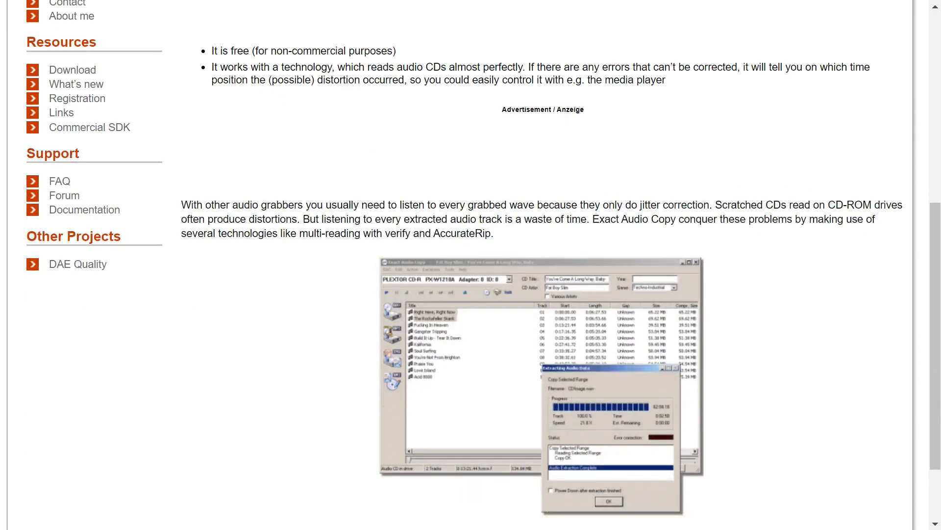
scroll(down, 3)
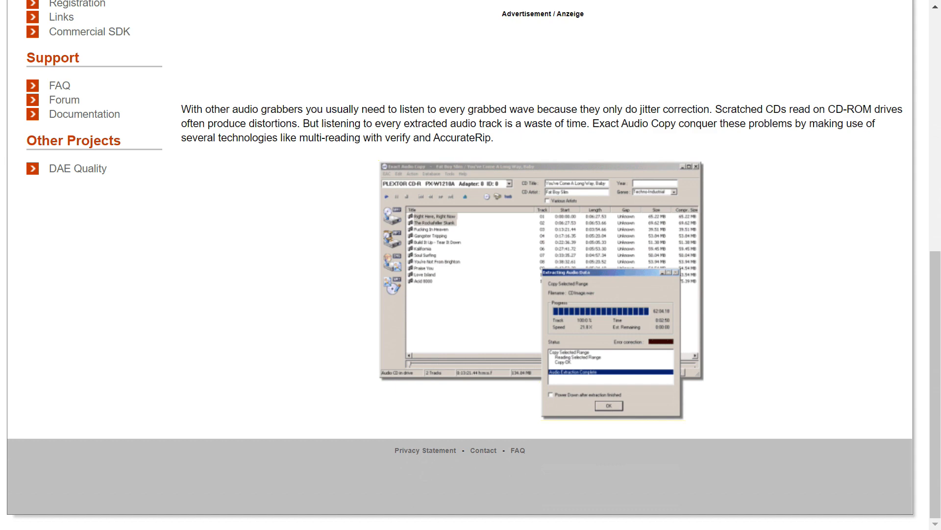
scroll(up, 3)
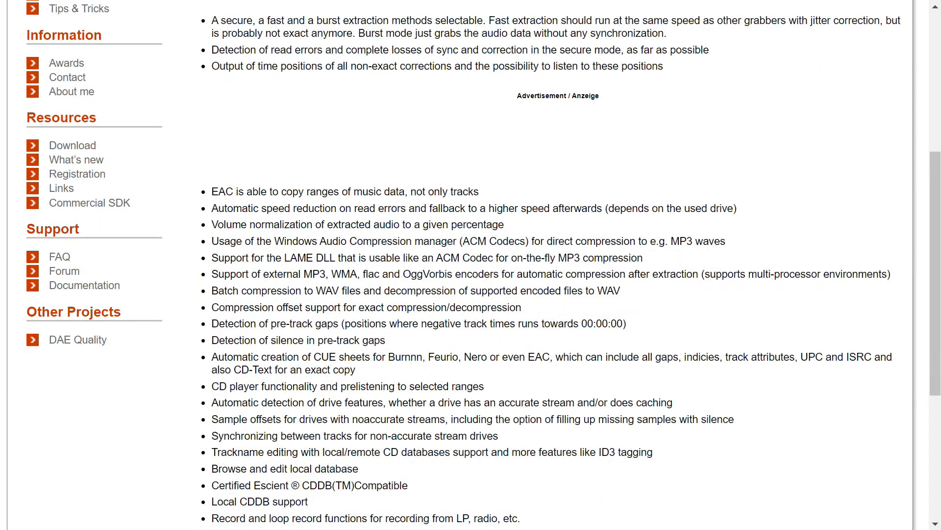
scroll(down, 3)
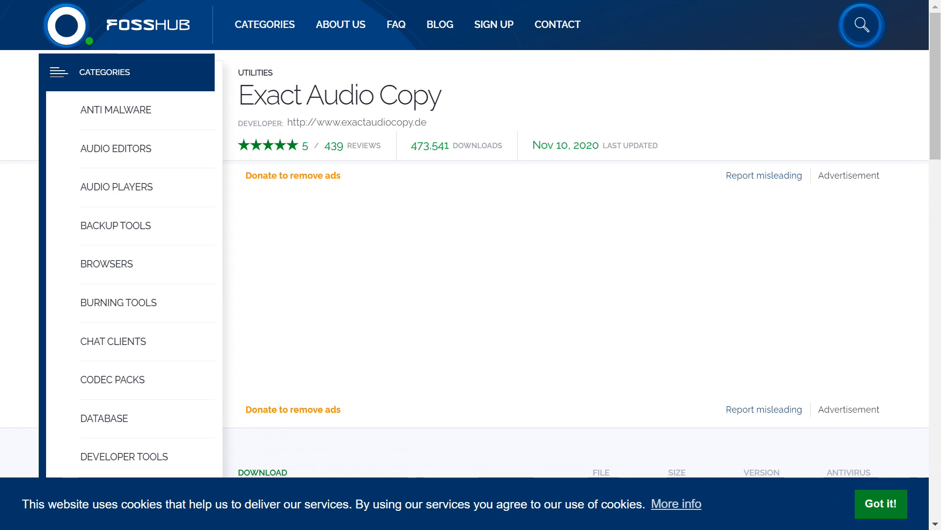
scroll(down, 3)
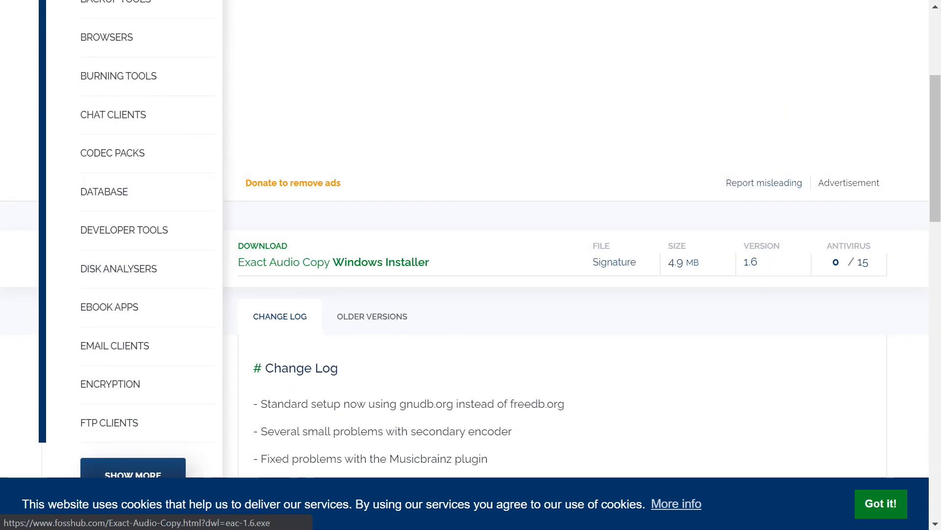
click(333, 262)
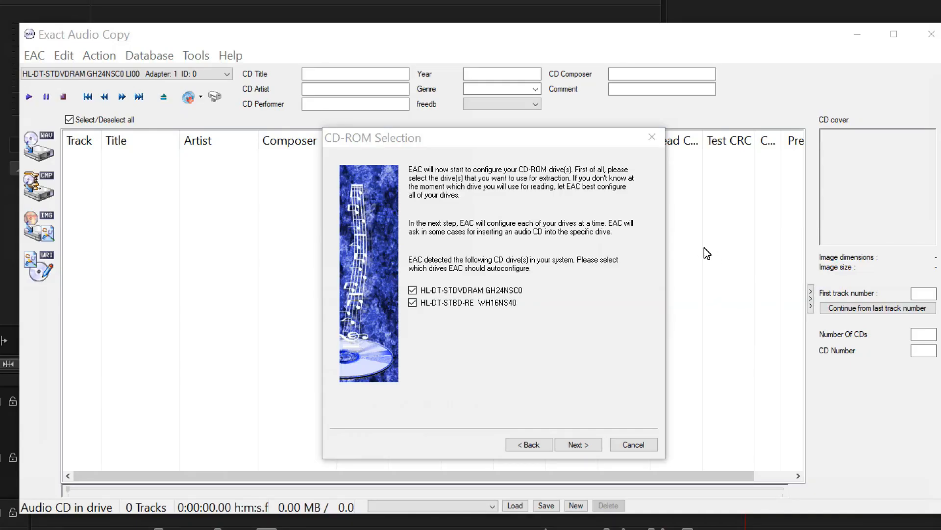
mouse_move(654, 276)
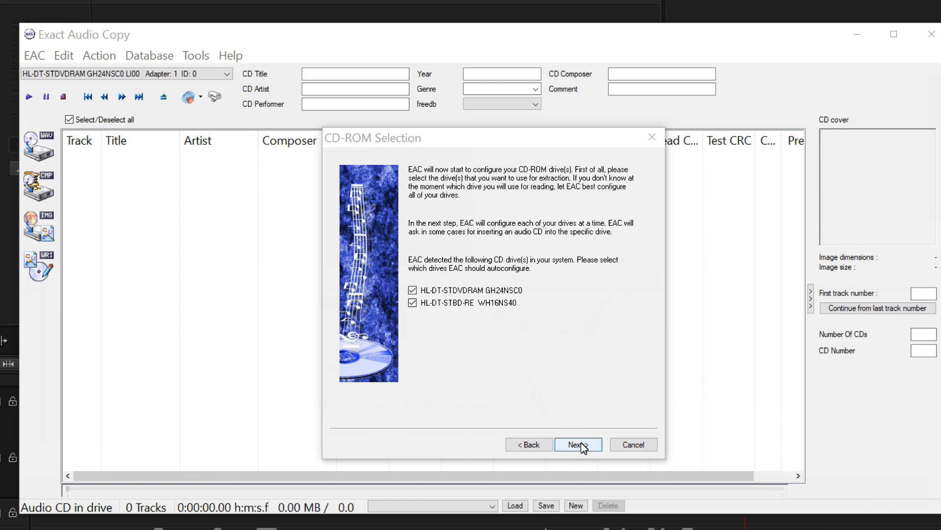
Run the drive wizard with both drives, accurate results, feature detection, ratings, and MP3 encoding
click(578, 444)
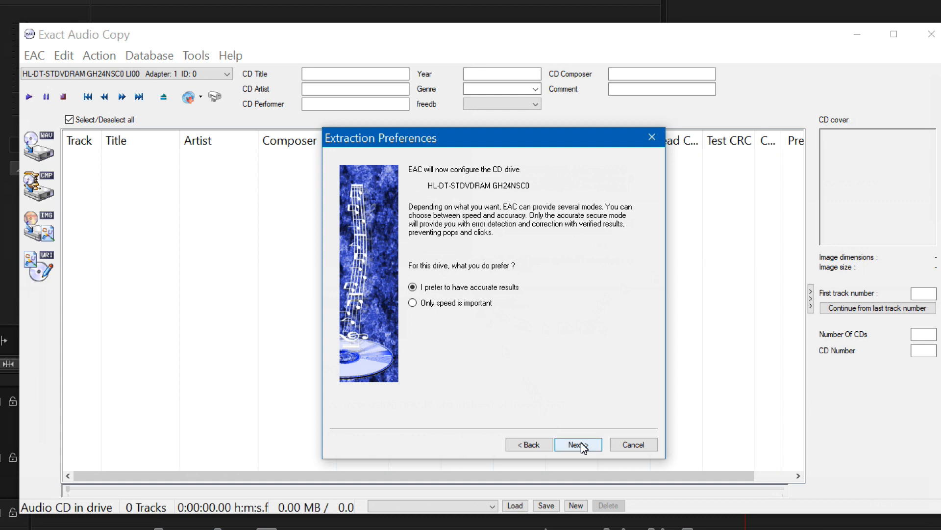
click(577, 444)
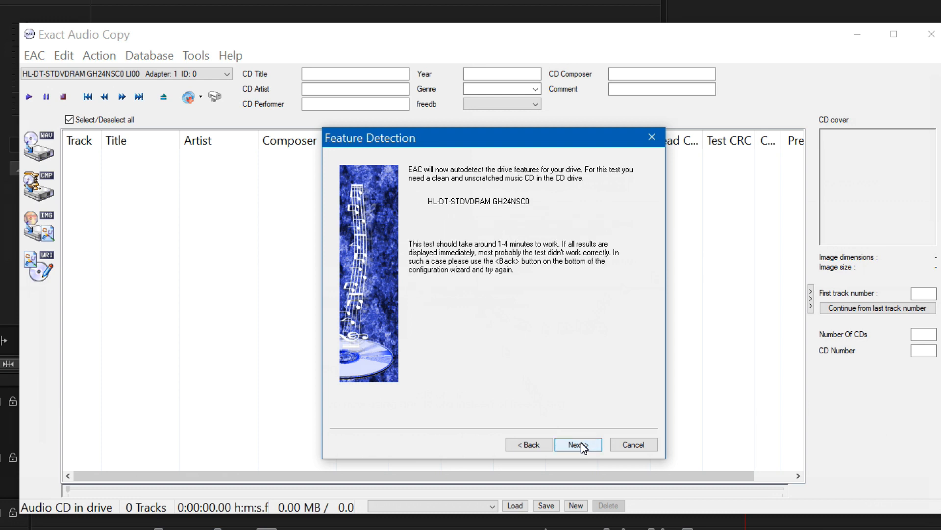
click(576, 445)
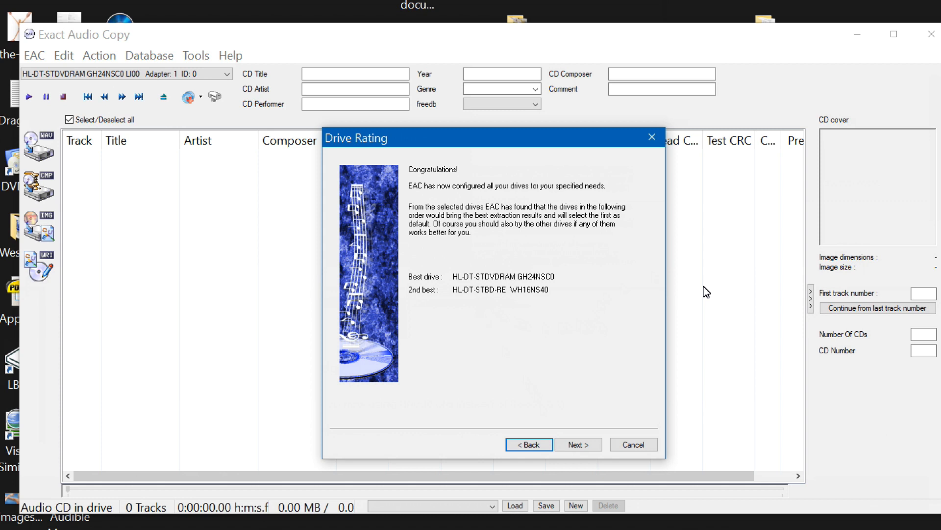
click(578, 444)
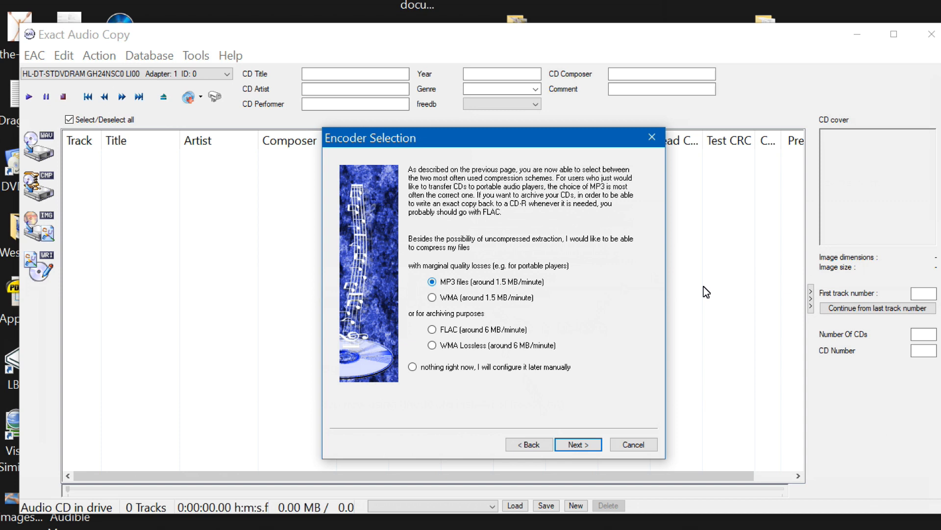
click(577, 444)
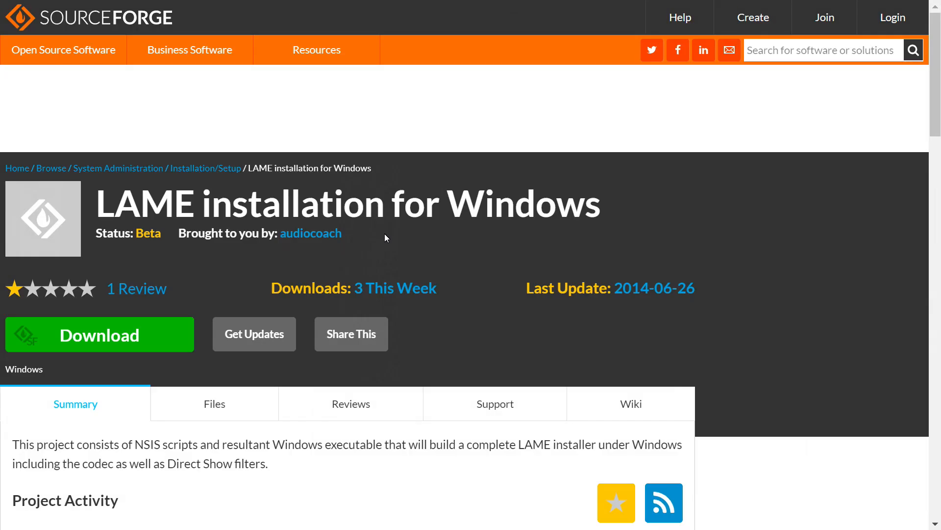
Scroll through the SourceForge LAME installation for Windows summary and project activity
scroll(down, 3)
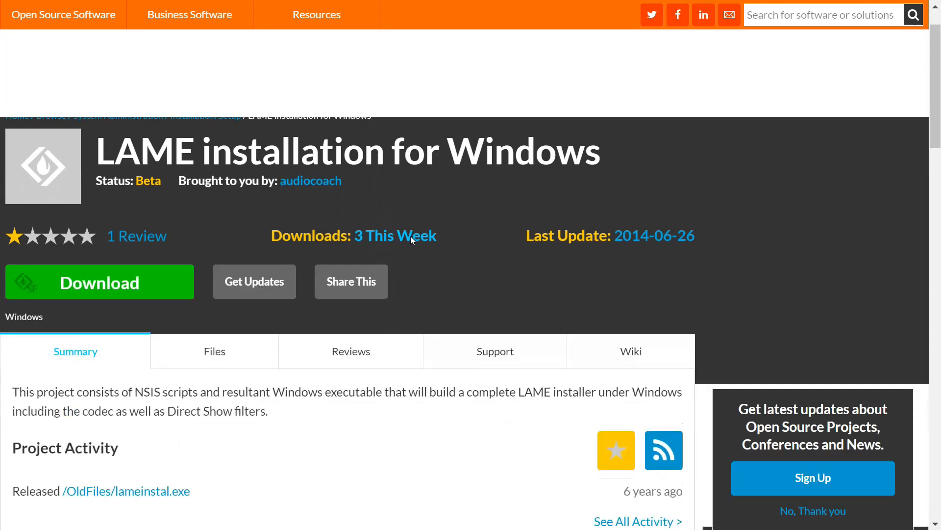
scroll(down, 3)
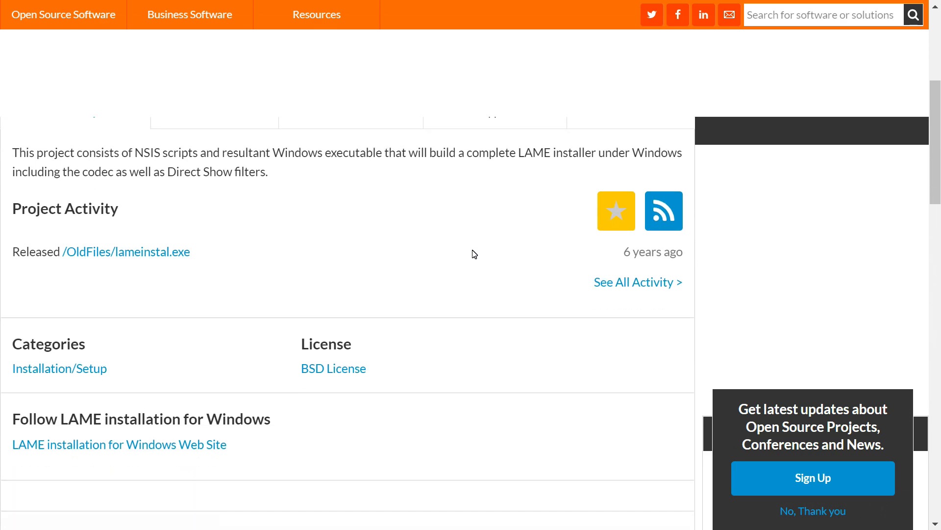
scroll(down, 3)
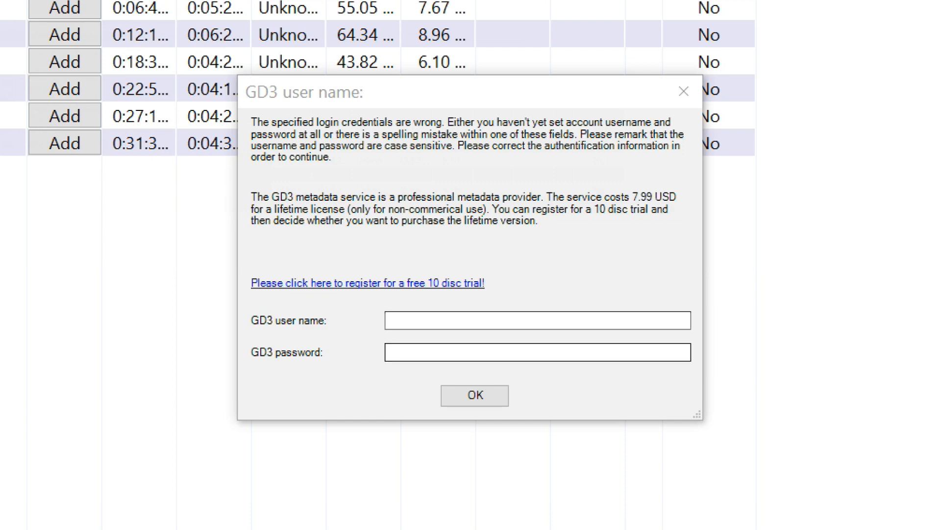
Dismiss the GD3 login prompt and review providers in Metadata Options' Selected metadata provider list
click(473, 395)
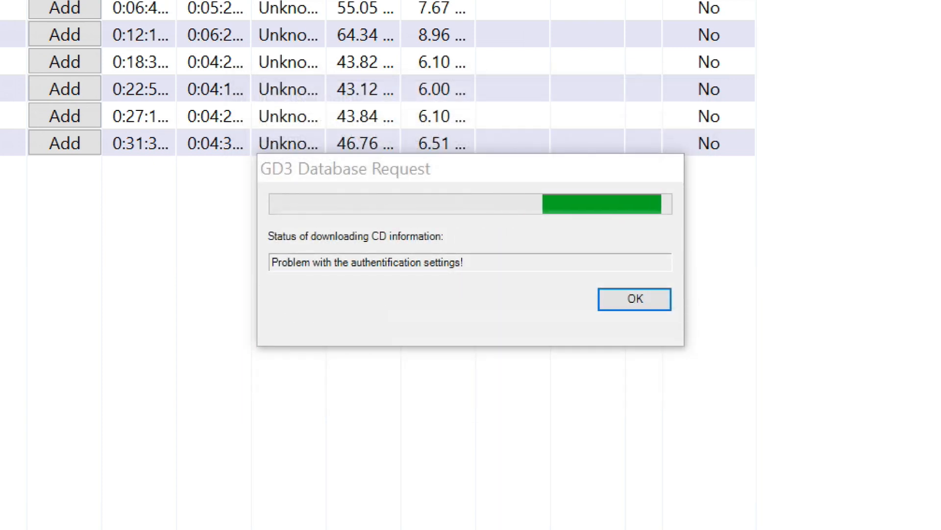
click(634, 298)
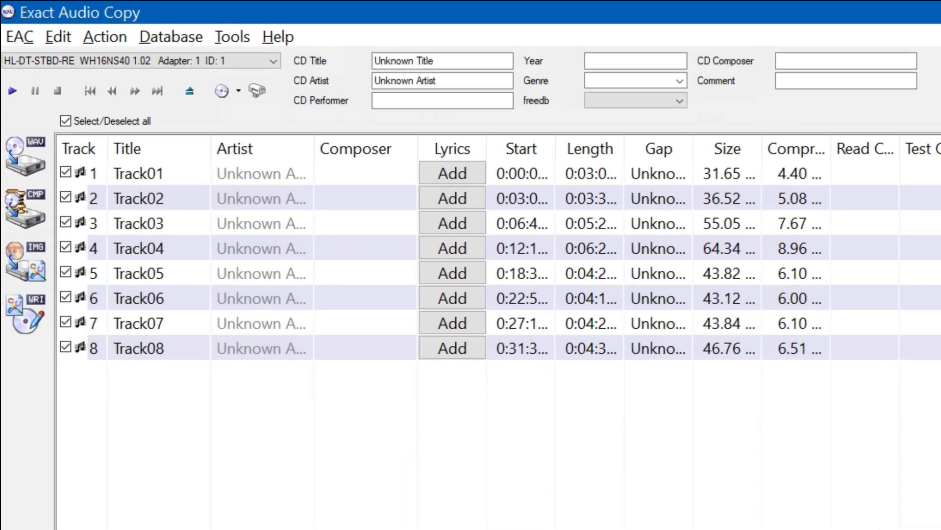
click(17, 37)
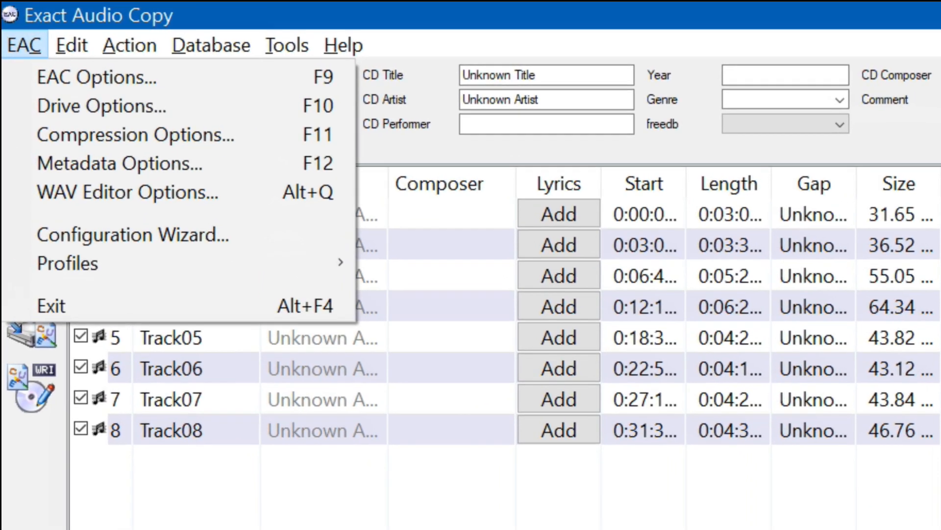
click(118, 163)
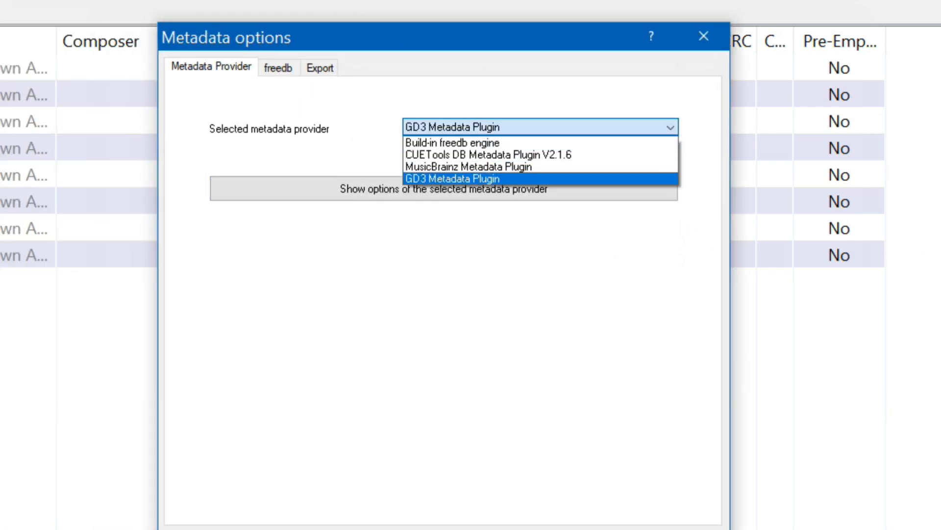
click(447, 143)
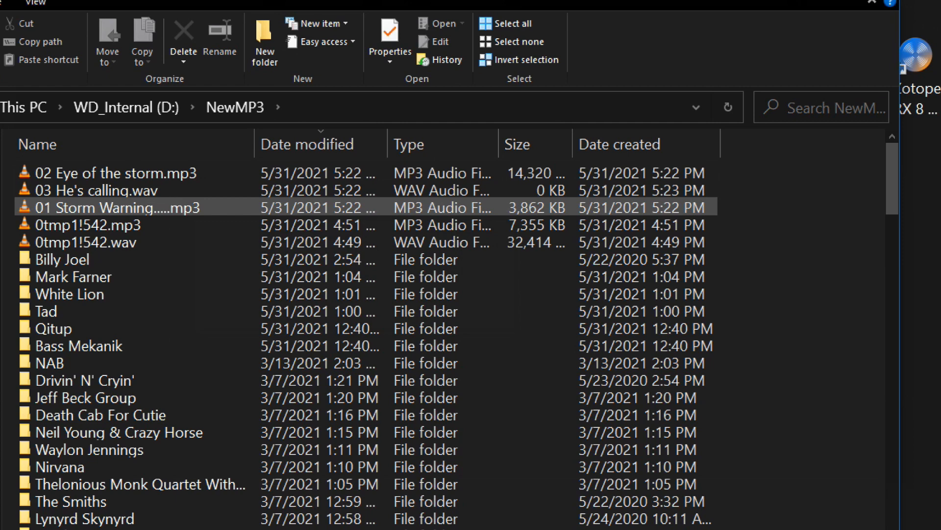
Inspect the Storm Warning and He's calling track files in D:\NewMP3
click(91, 189)
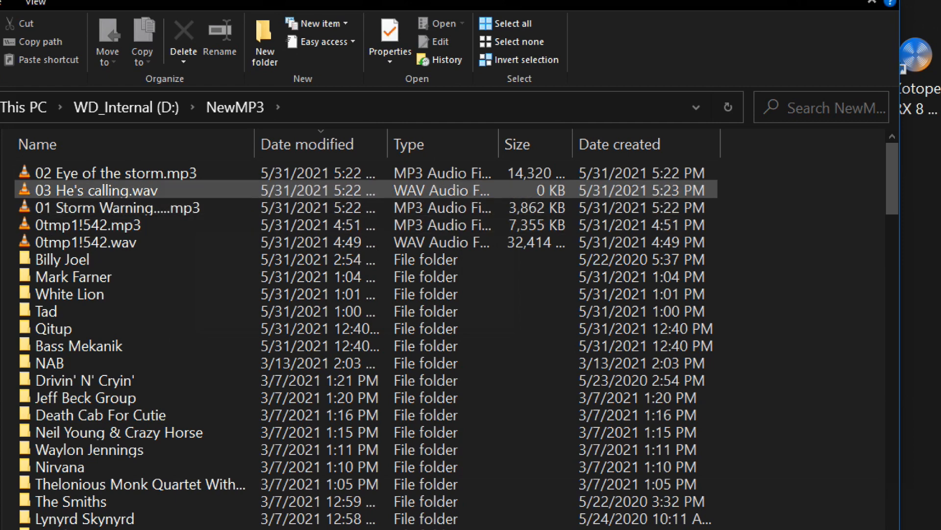
click(117, 207)
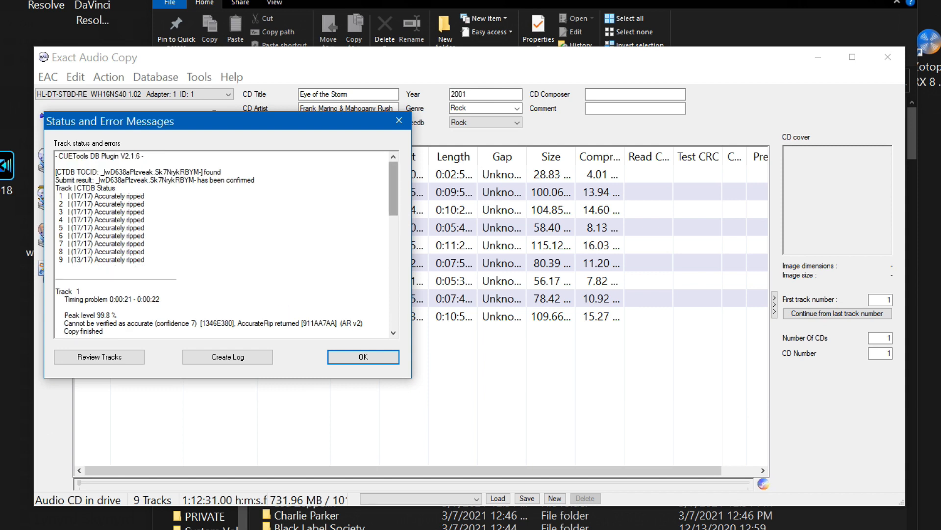
Scroll the Status and Error Messages log showing nine accurate tracks, then dismiss it
scroll(down, 3)
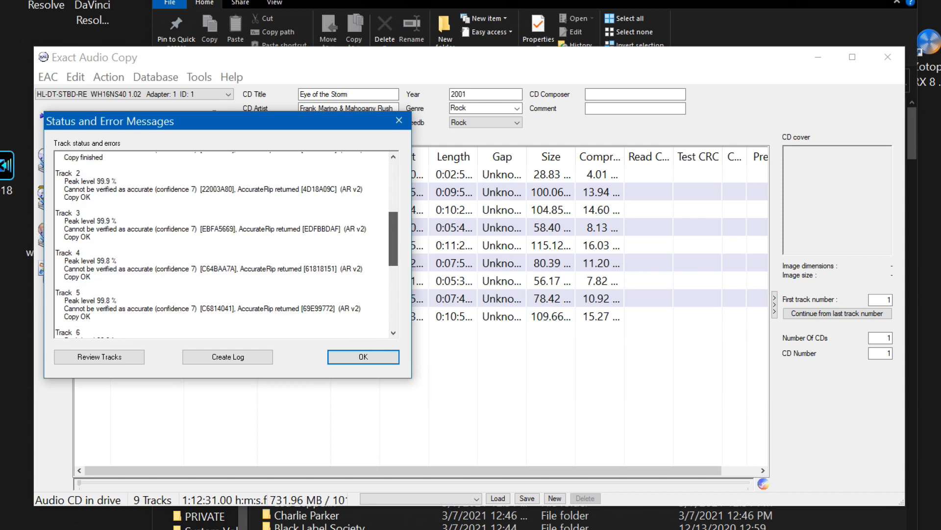
scroll(down, 3)
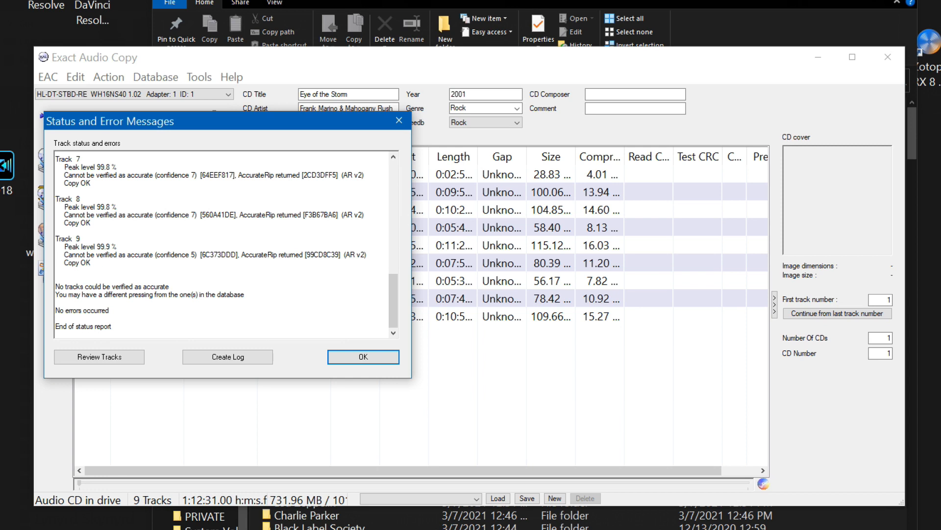
click(363, 356)
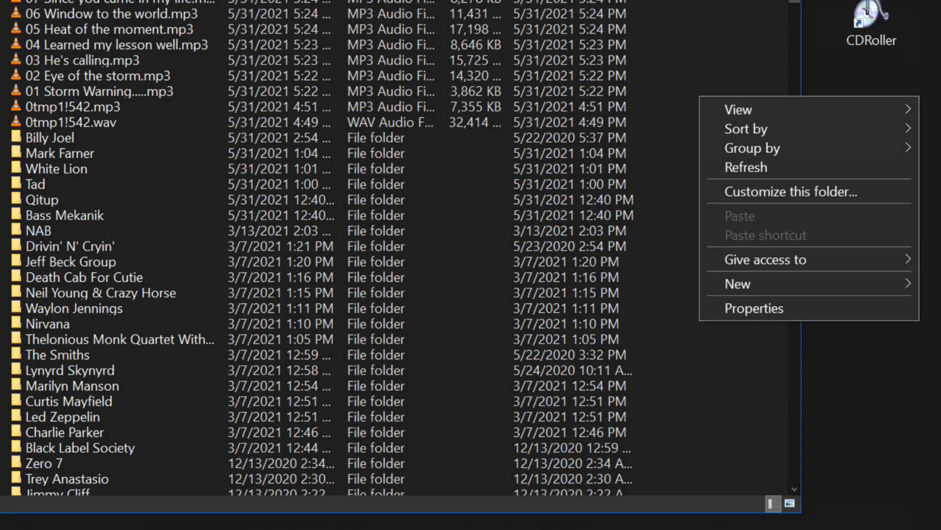
Create a new folder named 'Frank' inside NewMP3
click(737, 284)
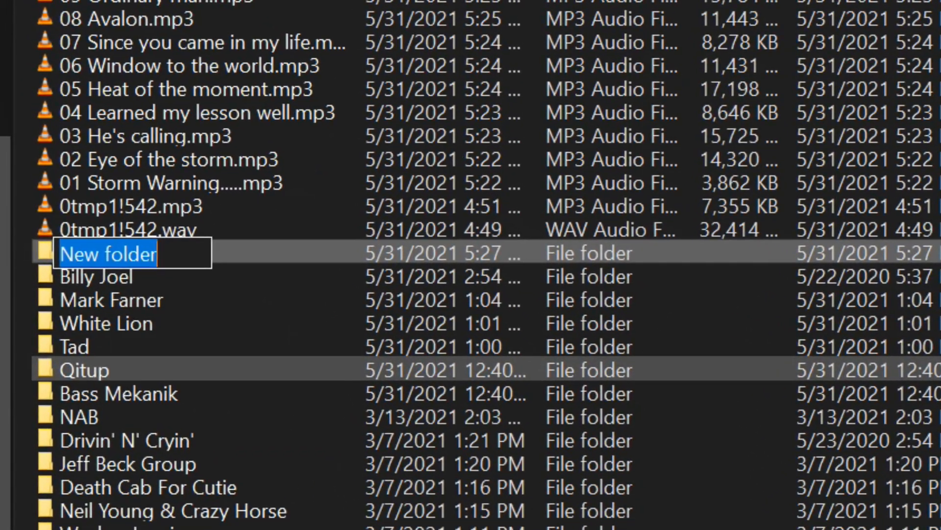
text(Frank)
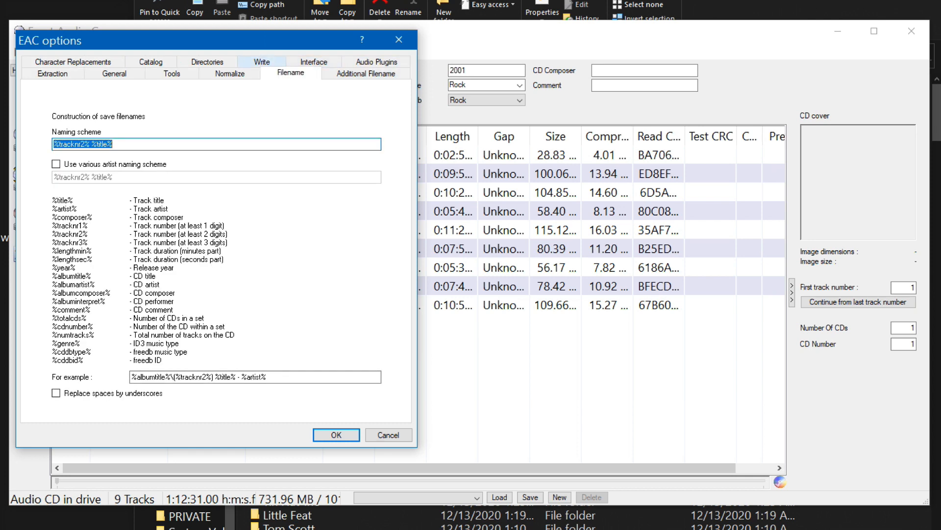
Review the Normalize, Tools, General, Extraction, Catalog, Interface and Audio Plugins settings, then accept them
click(230, 72)
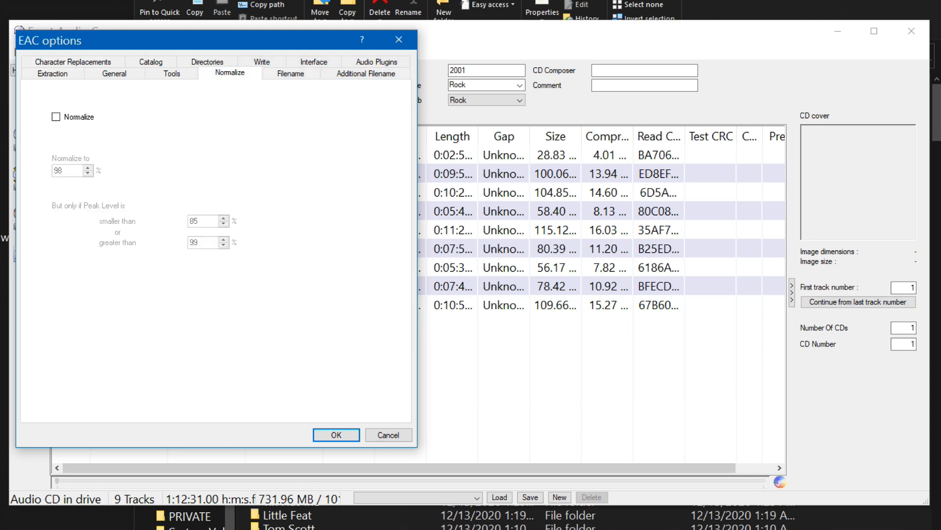
click(170, 72)
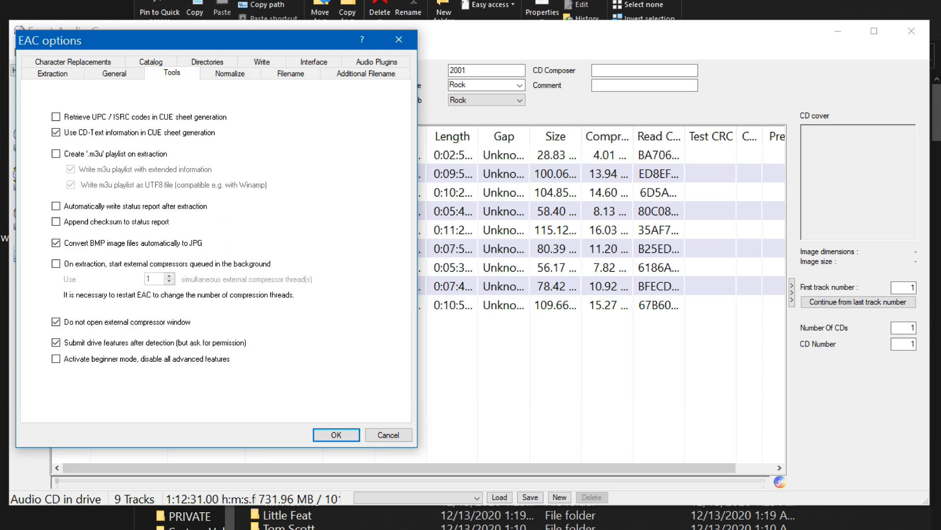
click(114, 73)
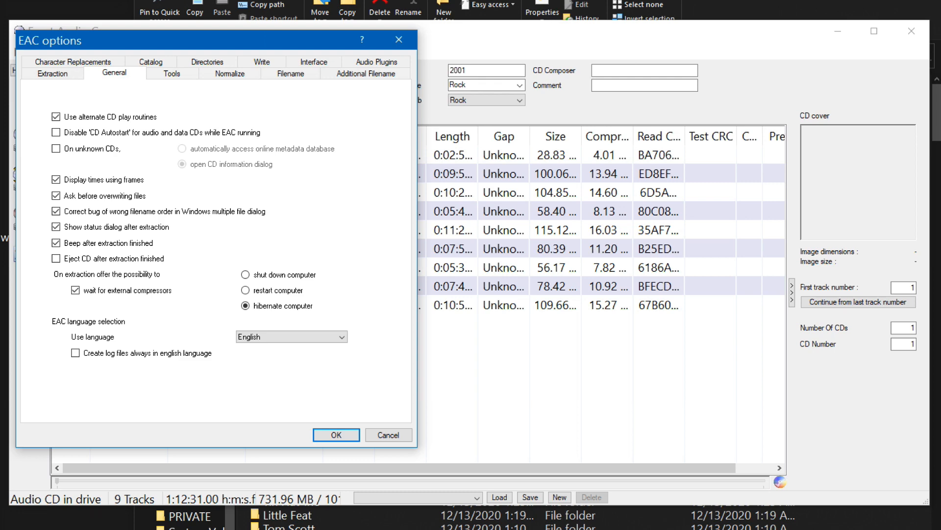
click(53, 73)
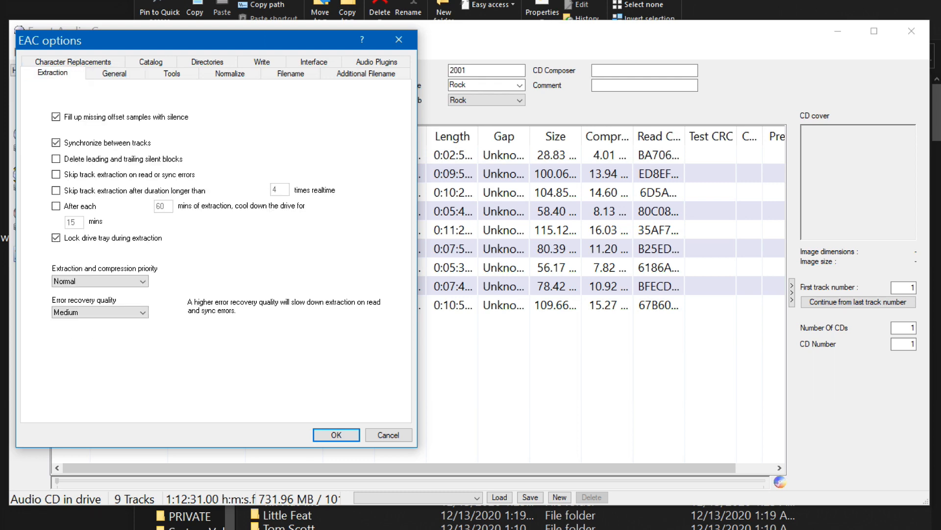
click(173, 73)
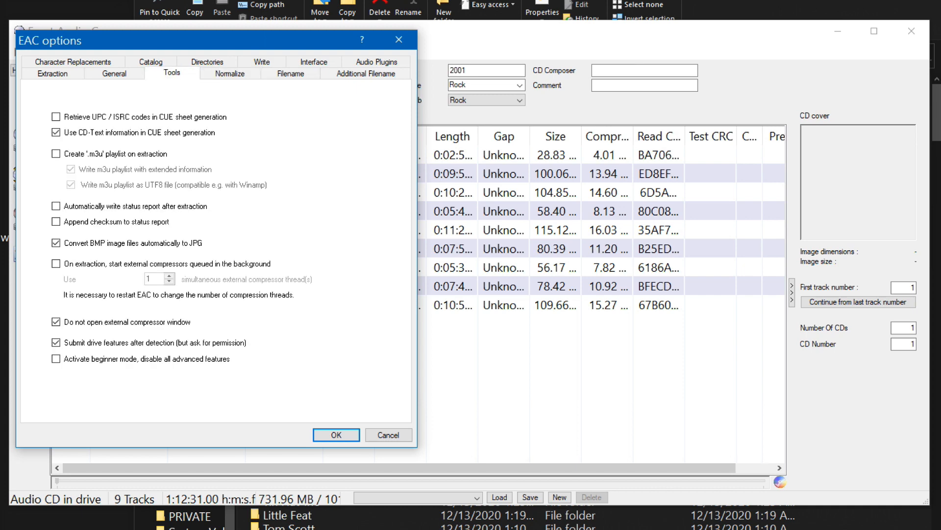
click(52, 73)
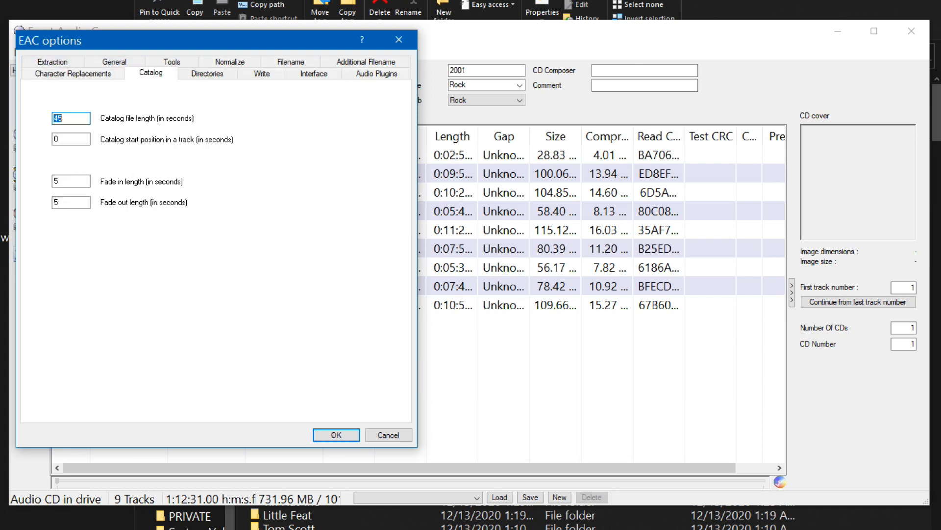
click(313, 73)
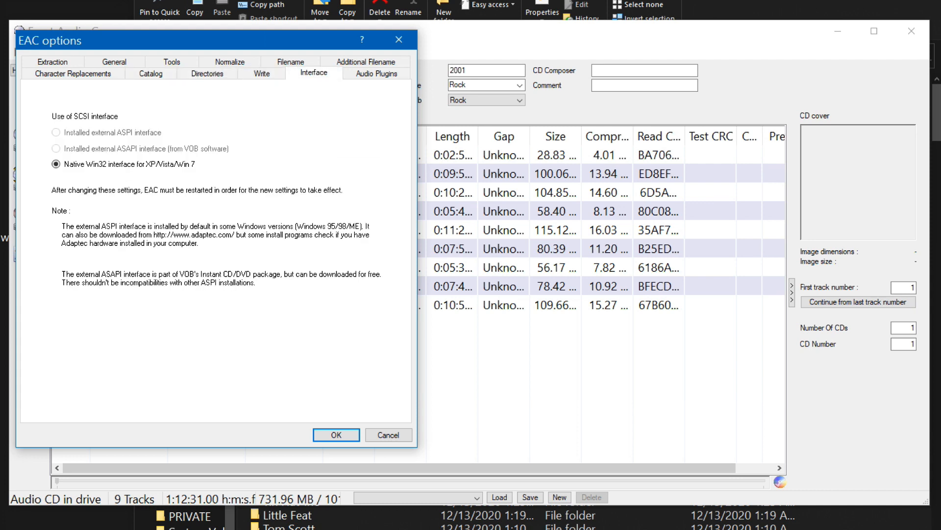
click(375, 72)
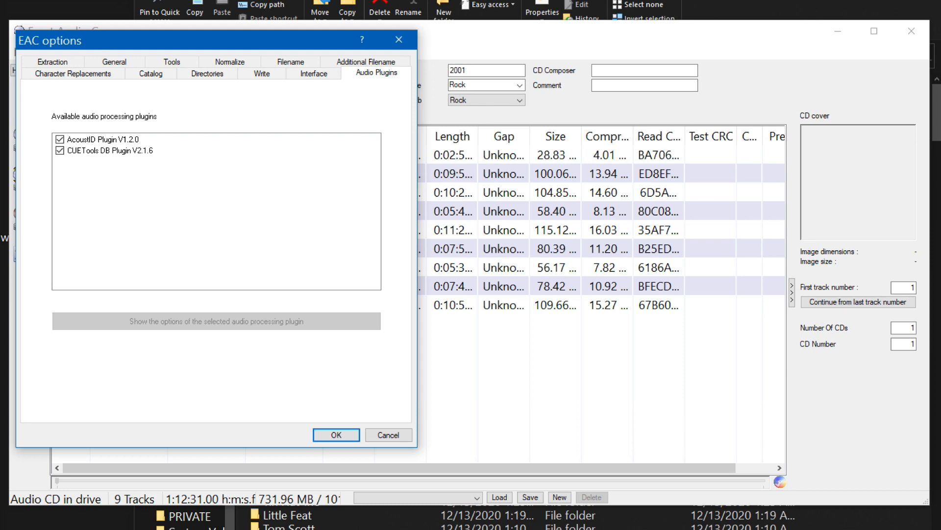
click(335, 434)
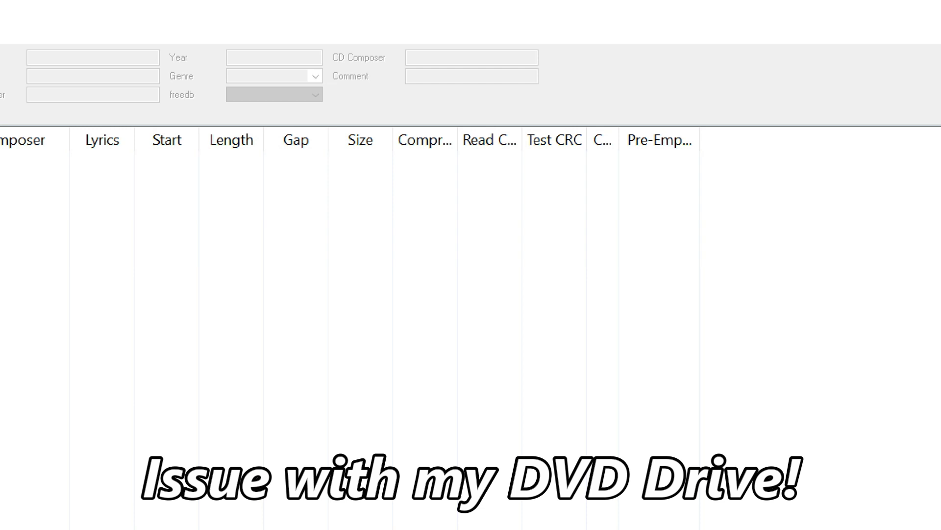